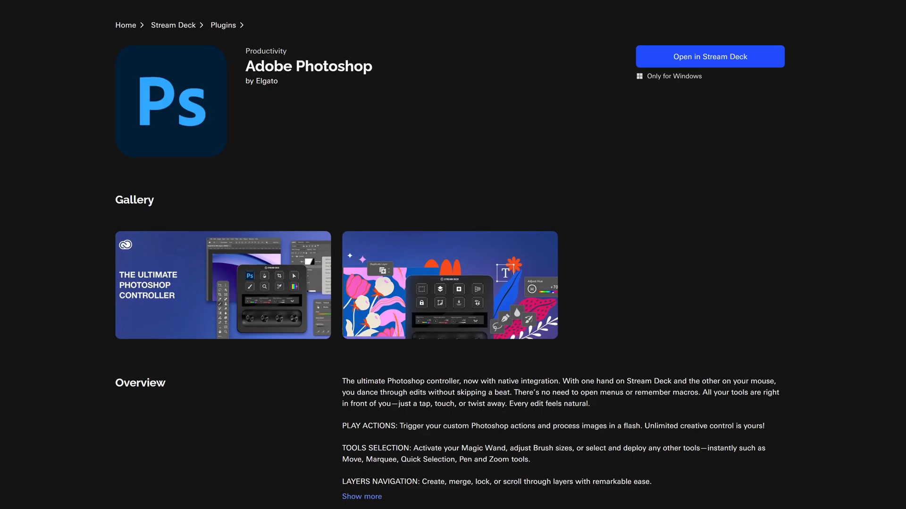
Scroll through the Adobe Photoshop plugin's Overview in Elgato Marketplace
{"action": "scroll", "scroll_direction": "down", "scroll_amount": 3}
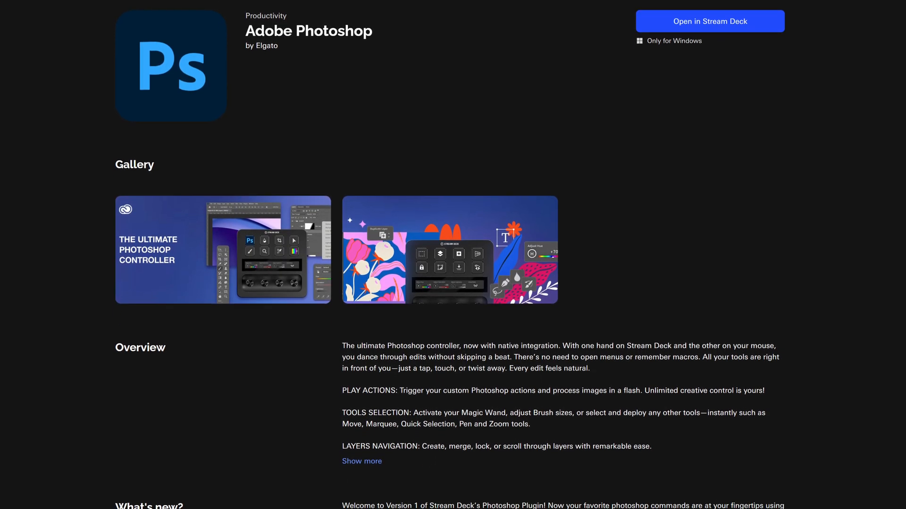
{"action": "scroll", "scroll_direction": "down", "scroll_amount": 3}
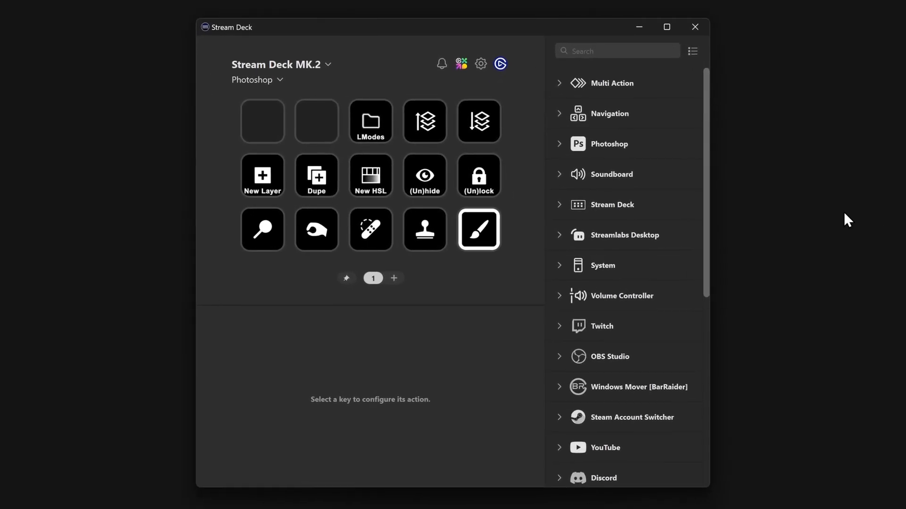
Expand the Photoshop actions and make the second top-left key perform Redo
{"action": "left_click", "coordinate": [608, 143]}
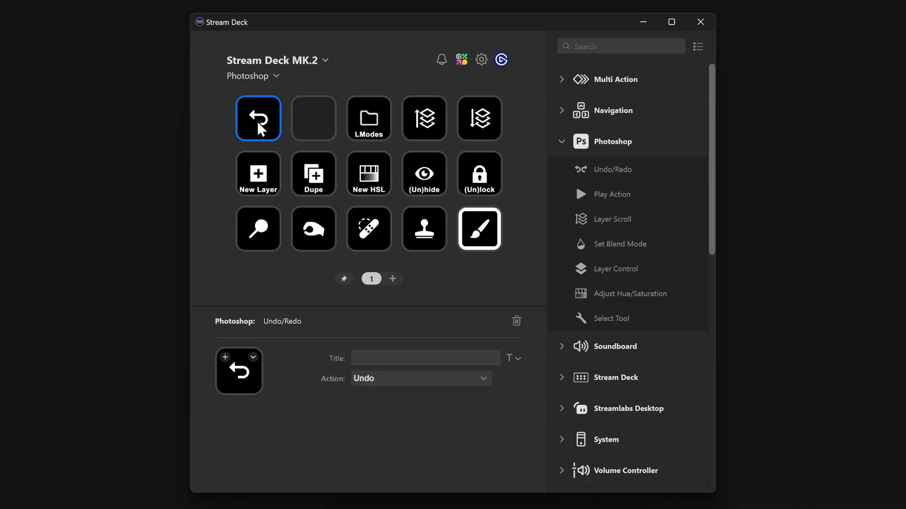
{"action": "mouse_move", "coordinate": [452, 283]}
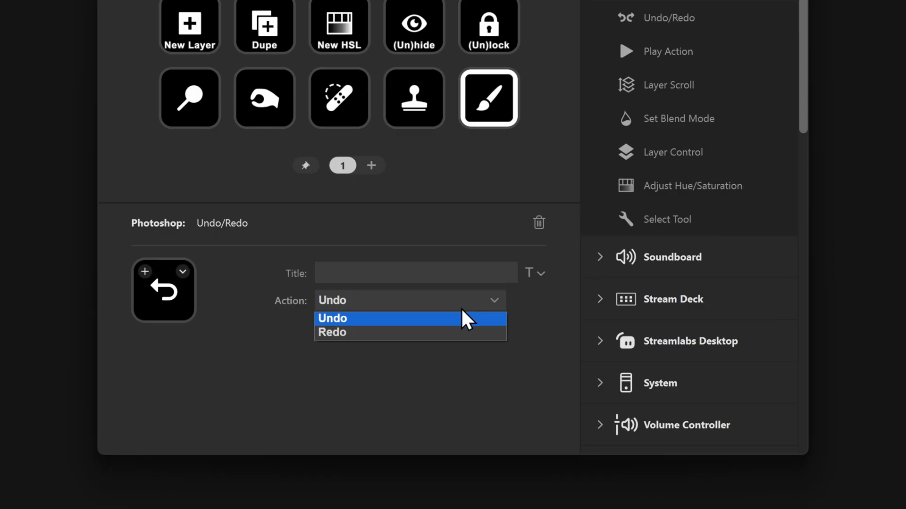
{"action": "mouse_move", "coordinate": [442, 333]}
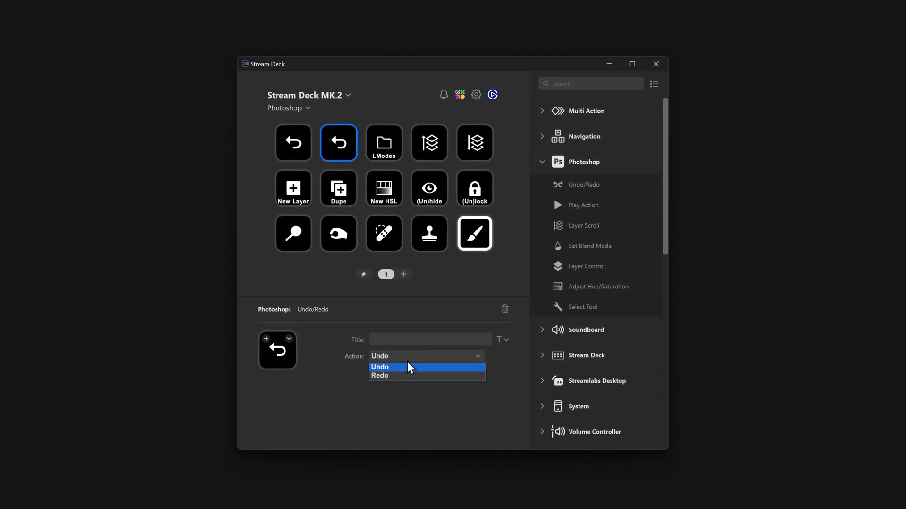
{"action": "left_click", "coordinate": [380, 376]}
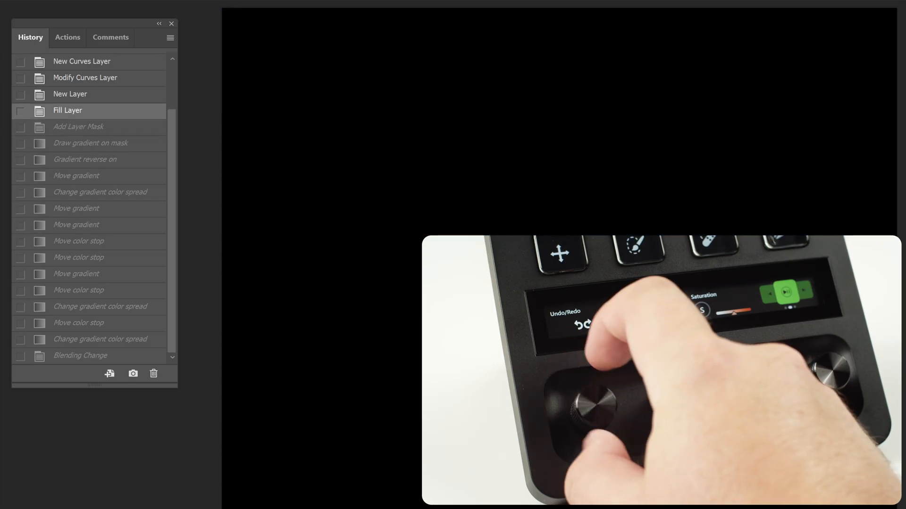
Step the History panel back to the Fill Layer state
{"action": "left_click", "coordinate": [79, 126]}
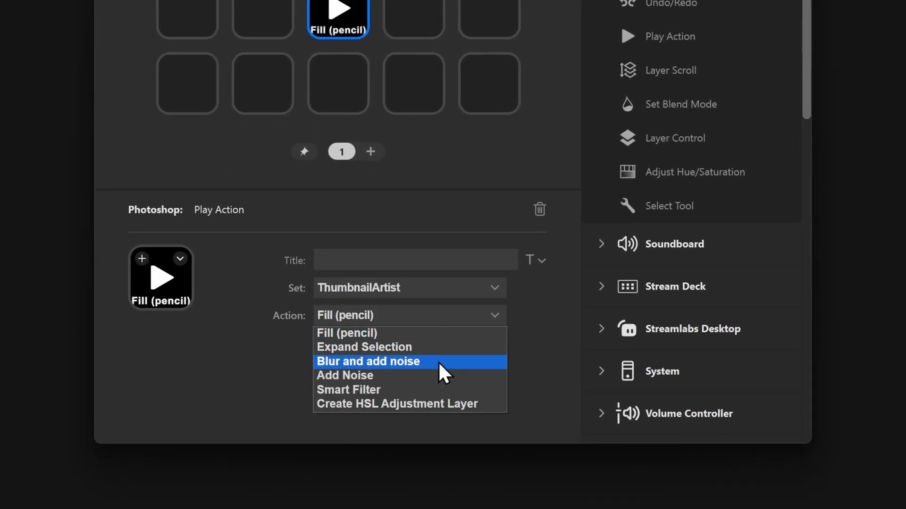
Record a new Easy Blur action in Photoshop and assign Default Actions > Easy Blur to the Play Action key
{"action": "left_click", "coordinate": [367, 362]}
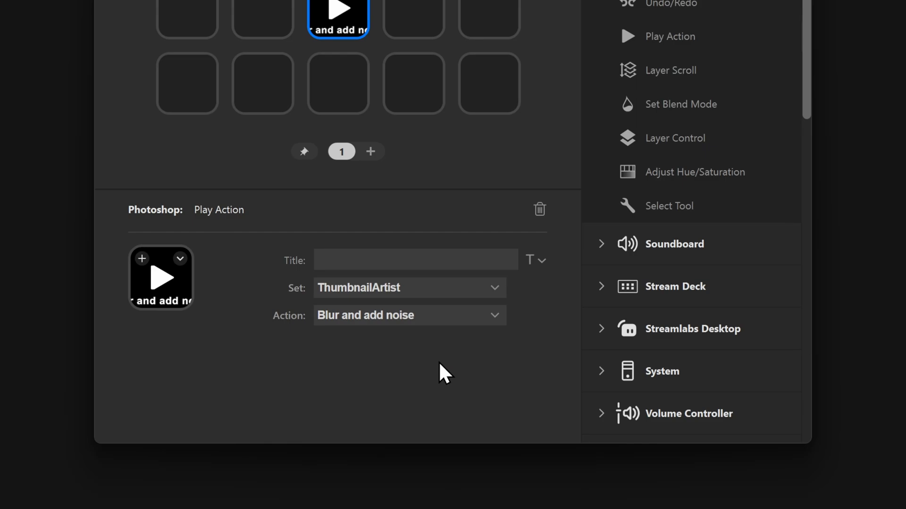
{"action": "left_click", "coordinate": [408, 288]}
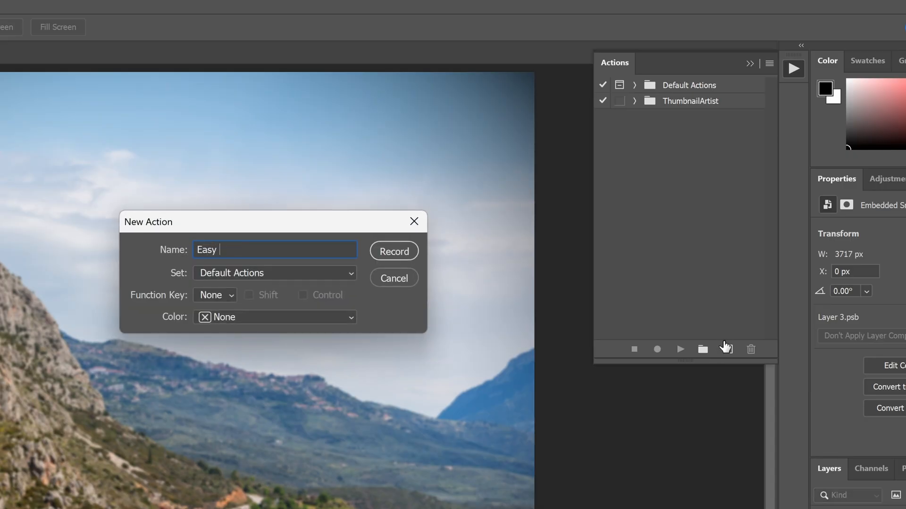
{"action": "type", "text": "Blur"}
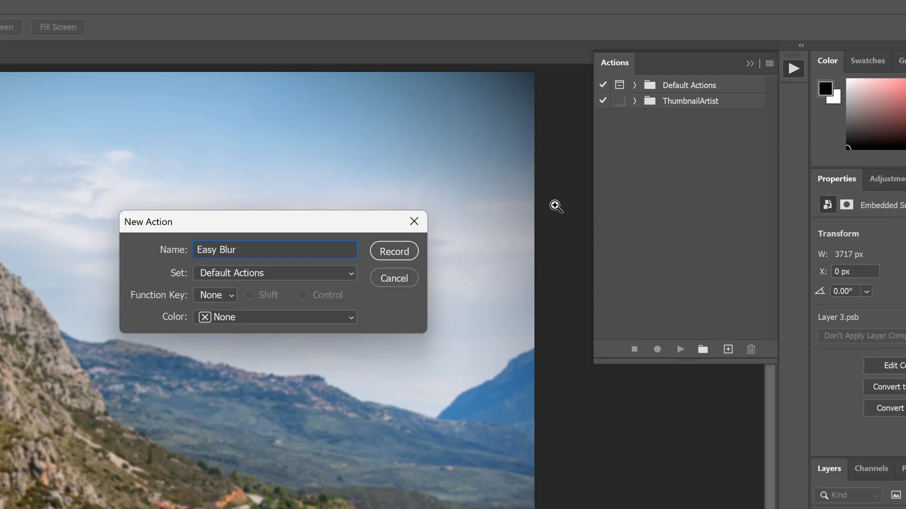
{"action": "left_click", "coordinate": [393, 251]}
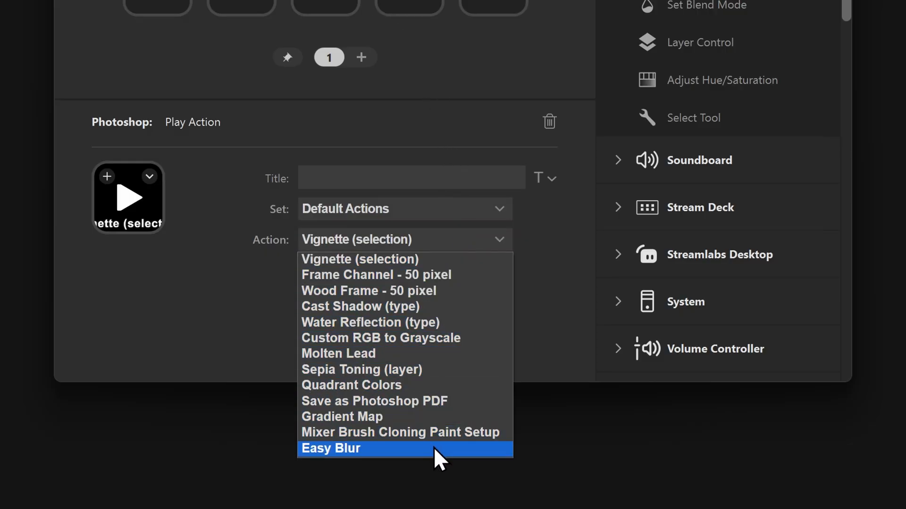
{"action": "left_click", "coordinate": [331, 448]}
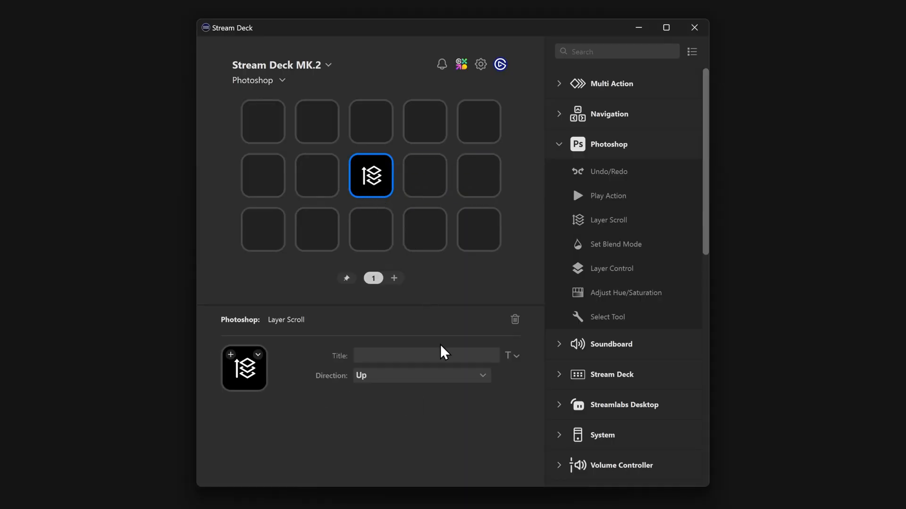
{"action": "mouse_move", "coordinate": [395, 245]}
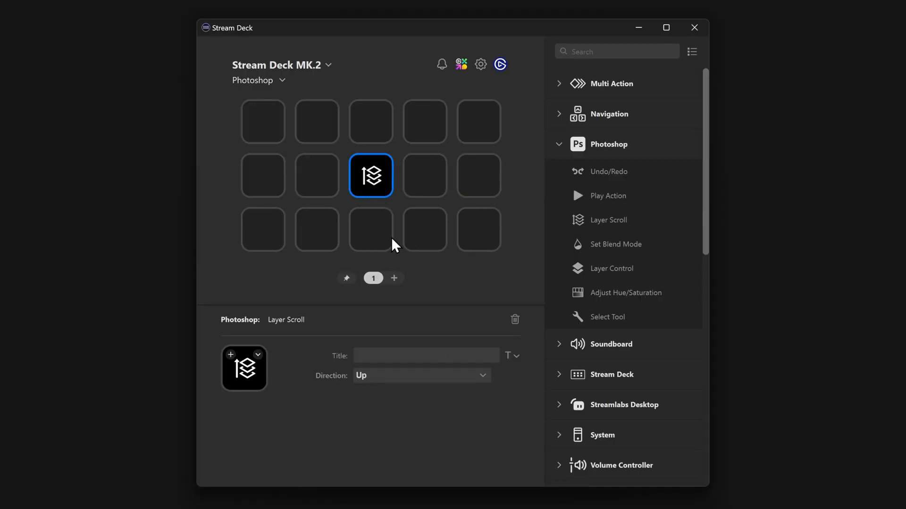
{"action": "mouse_move", "coordinate": [386, 231]}
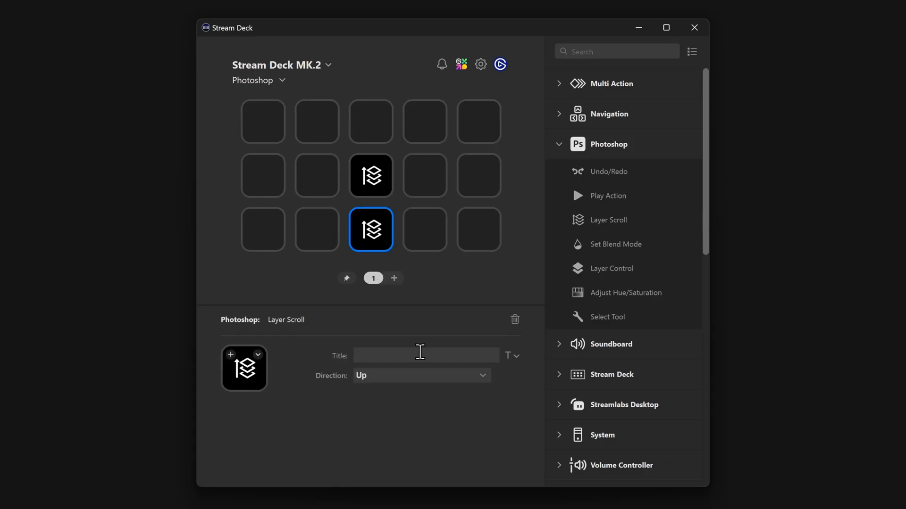
Set the Direction of the lower Layer Scroll key
{"action": "left_click", "coordinate": [421, 375]}
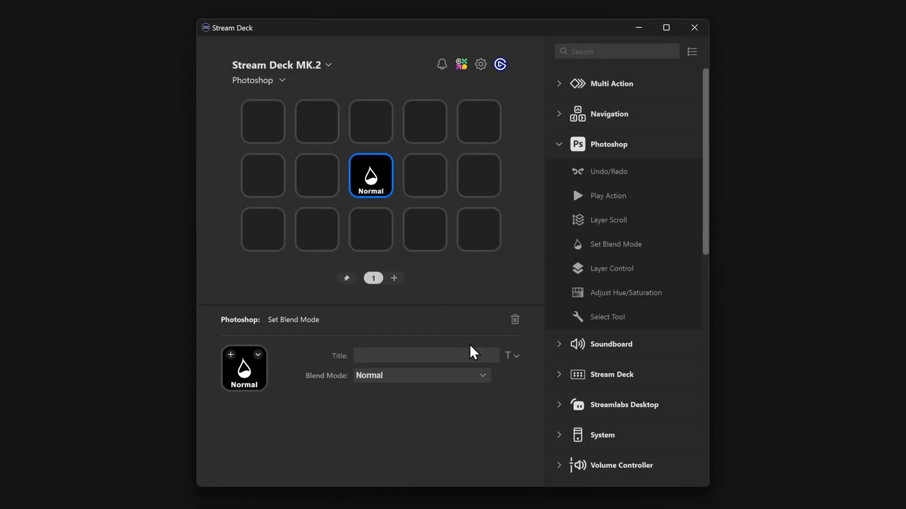
Browse the Set Blend Mode key's list of blend modes, leaving it on Normal
{"action": "left_click", "coordinate": [422, 375]}
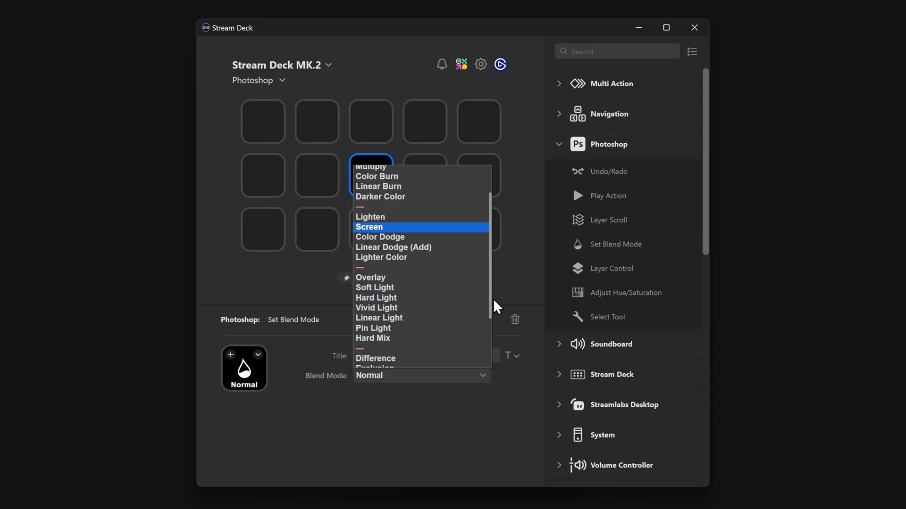
{"action": "scroll", "scroll_direction": "down", "scroll_amount": 3}
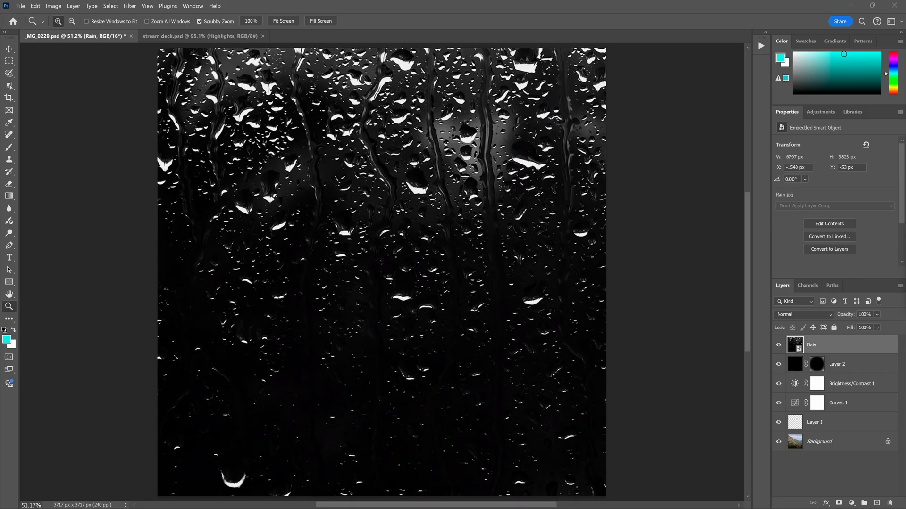
{"action": "left_click", "coordinate": [802, 314]}
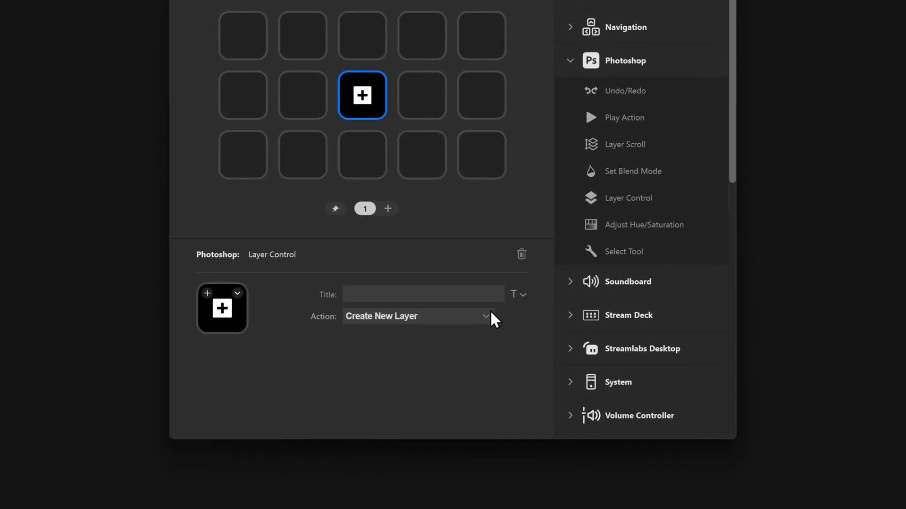
Review the Layer Control key's action list, keeping Create New Layer
{"action": "left_click", "coordinate": [416, 316]}
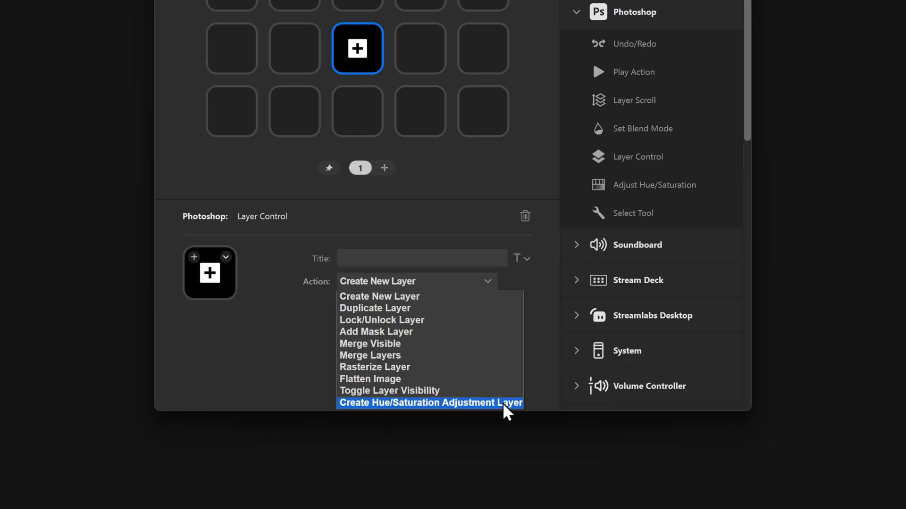
{"action": "mouse_move", "coordinate": [487, 306]}
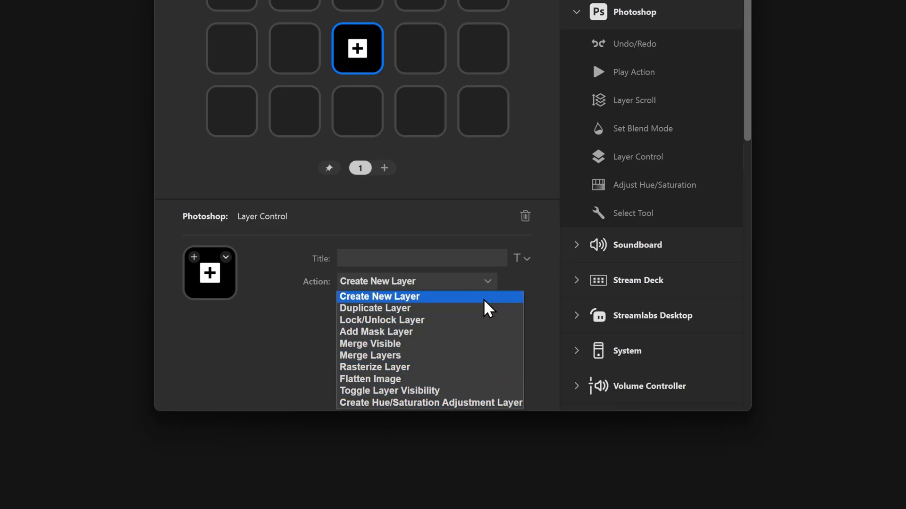
{"action": "mouse_move", "coordinate": [498, 395]}
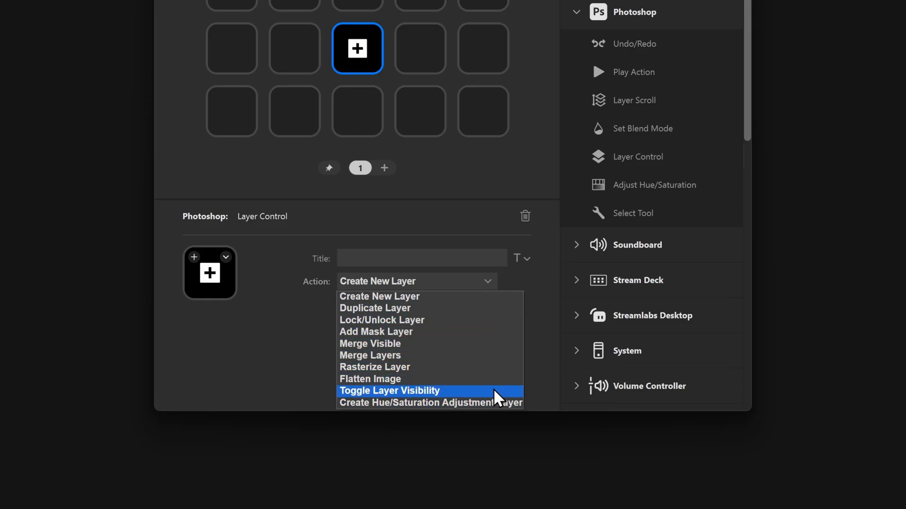
{"action": "mouse_move", "coordinate": [468, 310]}
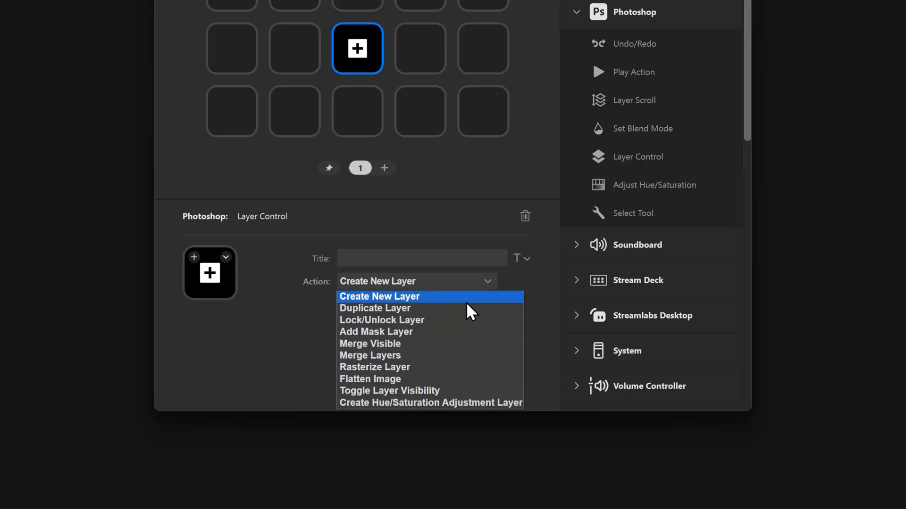
{"action": "mouse_move", "coordinate": [288, 318]}
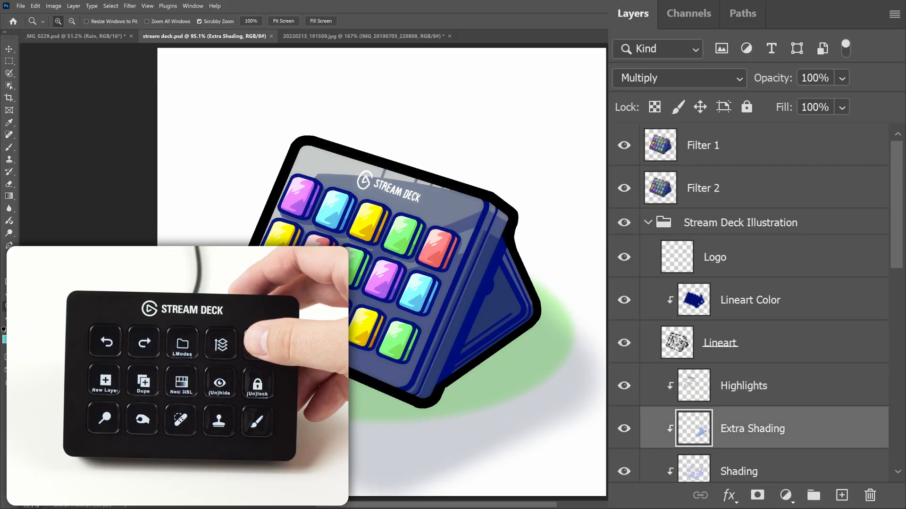
Step through the Lineart, Lineart Color and Logo layers and change Extra Shading's blend mode to Screen
{"action": "left_click", "coordinate": [720, 343]}
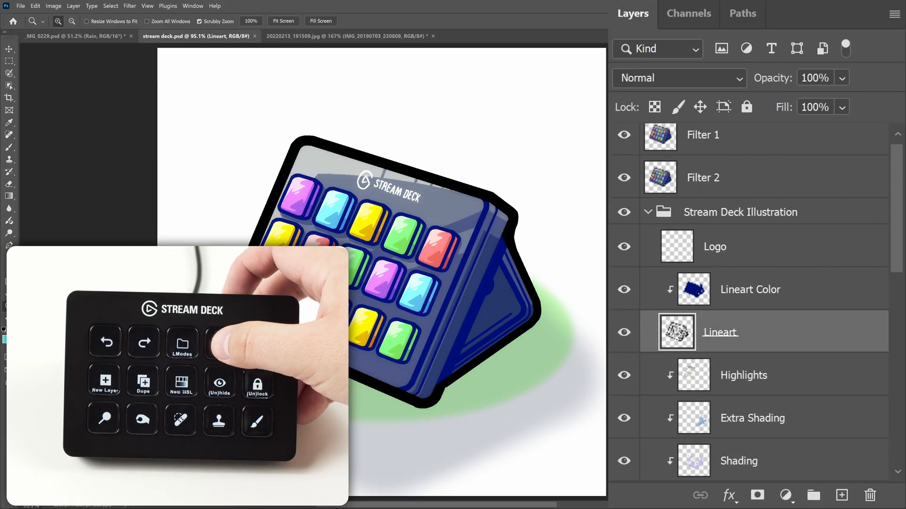
{"action": "left_click", "coordinate": [750, 290]}
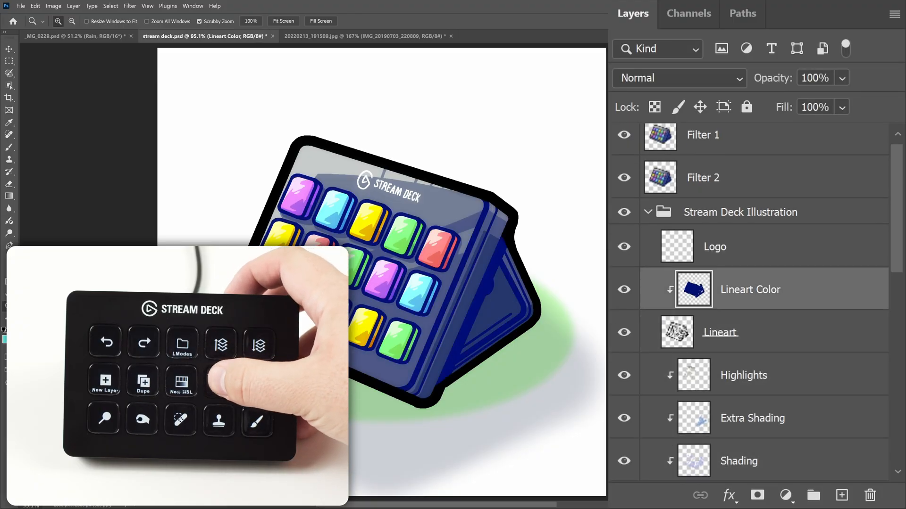
{"action": "left_click", "coordinate": [715, 246]}
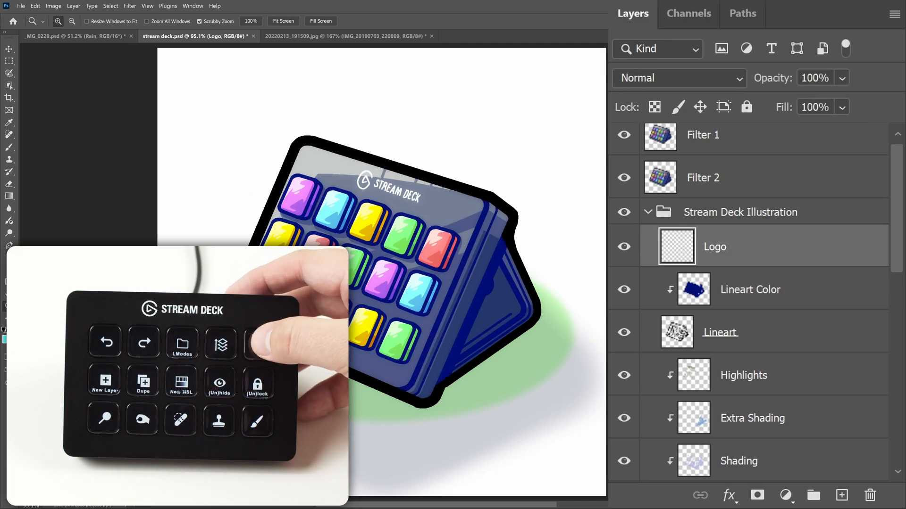
{"action": "left_click", "coordinate": [744, 374]}
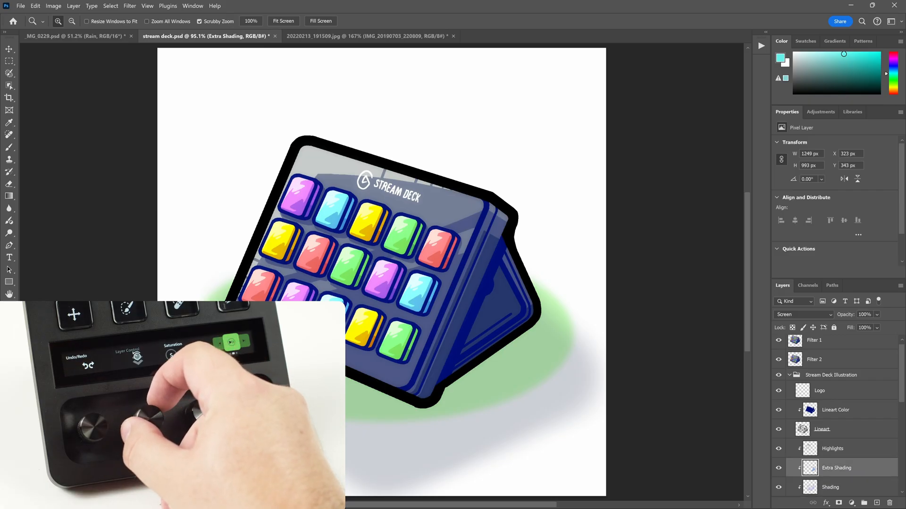
{"action": "left_click", "coordinate": [835, 414]}
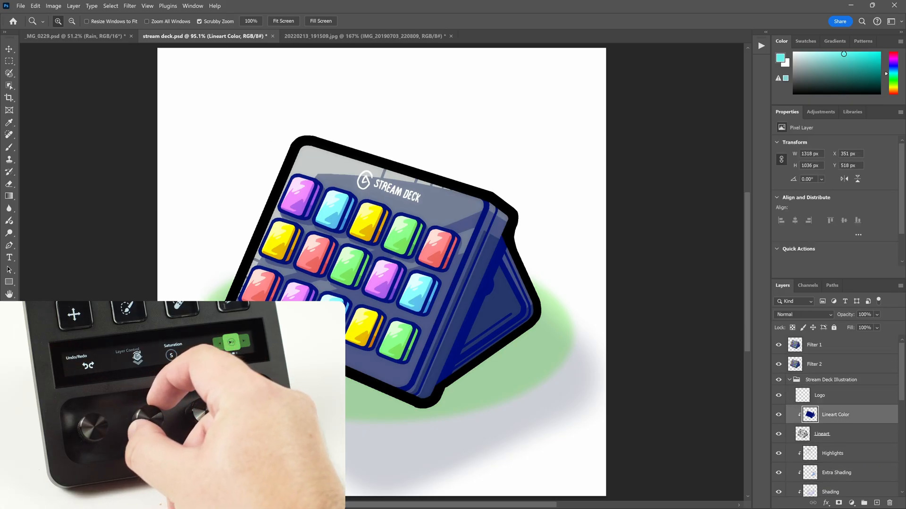
{"action": "left_click", "coordinate": [832, 453]}
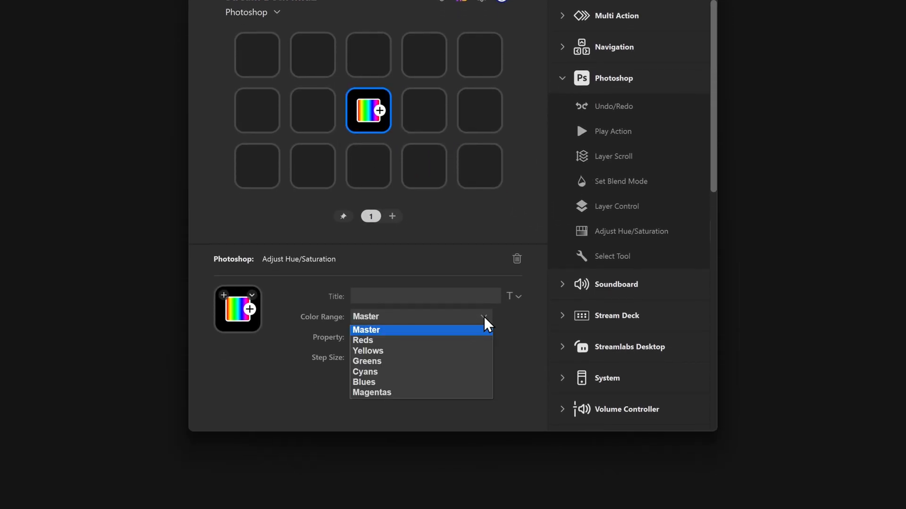
Keep the hue key's Color Range on Master and Property on Hue, listing step sizes -50 to +50
{"action": "left_click", "coordinate": [366, 330]}
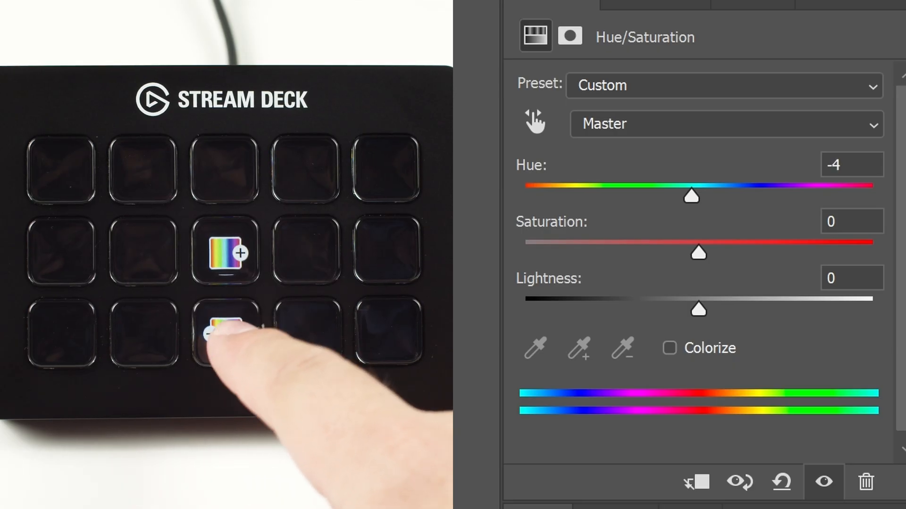
{"action": "left_click", "coordinate": [225, 332]}
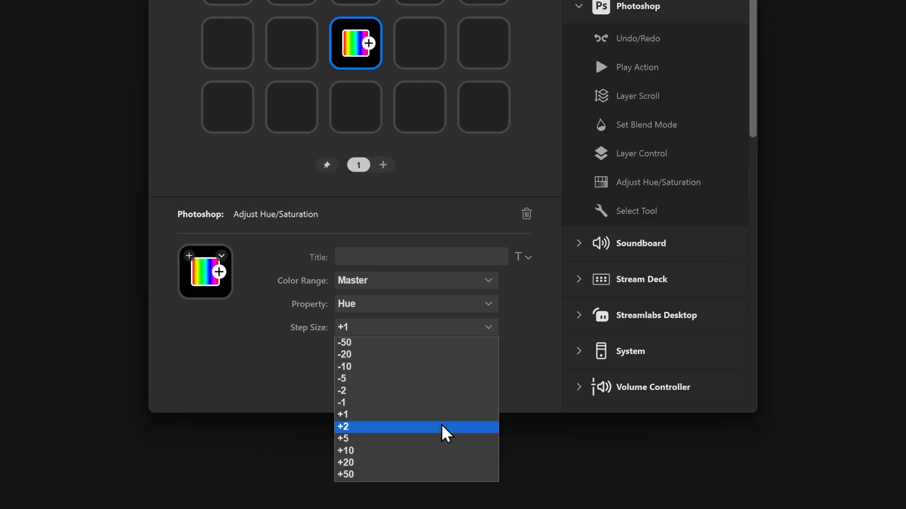
Paste a duplicate hue key below set to Master Hue -5, then review the original key's options
{"action": "right_click", "coordinate": [355, 217]}
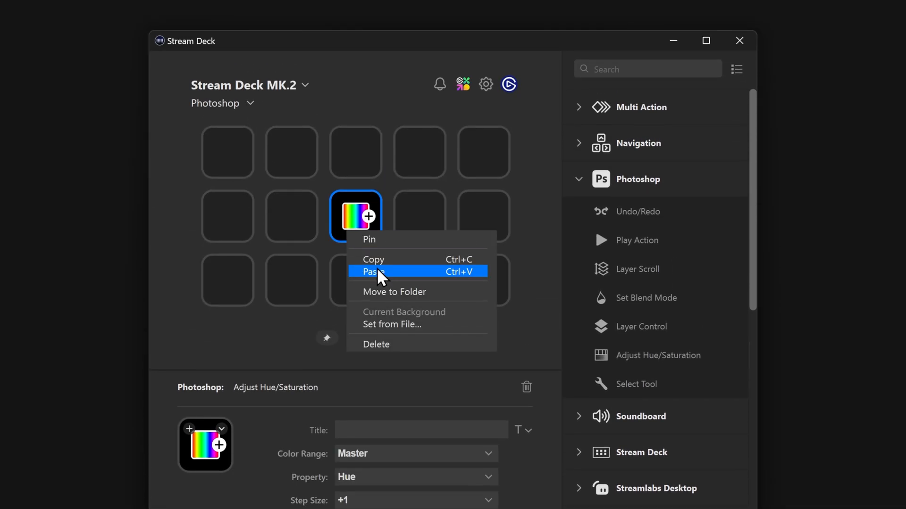
{"action": "left_click", "coordinate": [373, 272]}
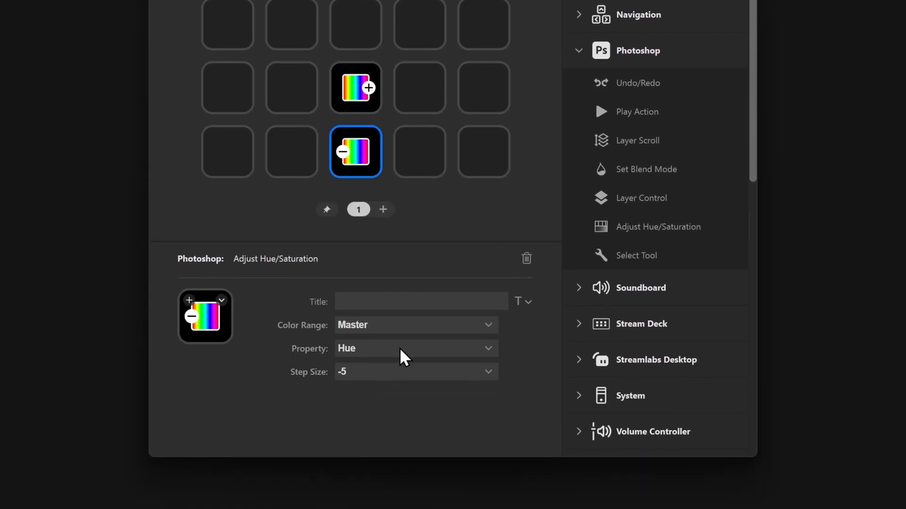
{"action": "left_click", "coordinate": [416, 371]}
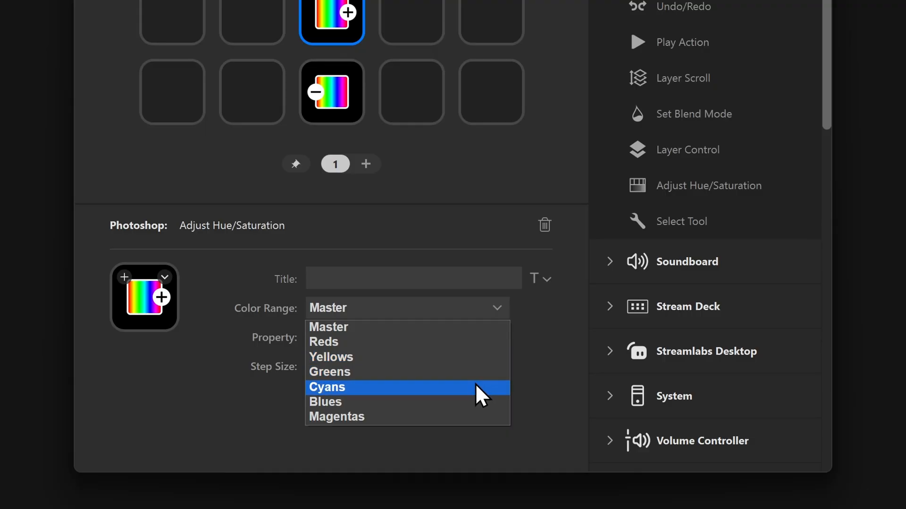
{"action": "mouse_move", "coordinate": [476, 416]}
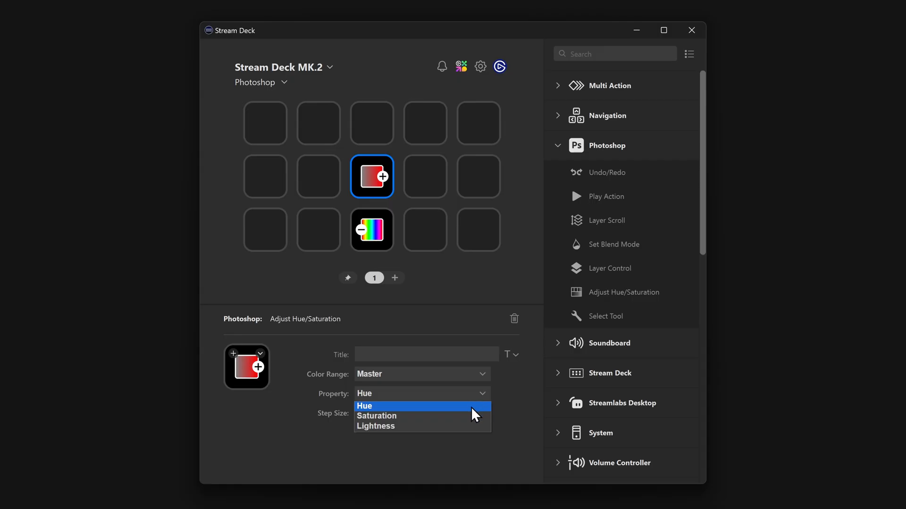
{"action": "mouse_move", "coordinate": [472, 427]}
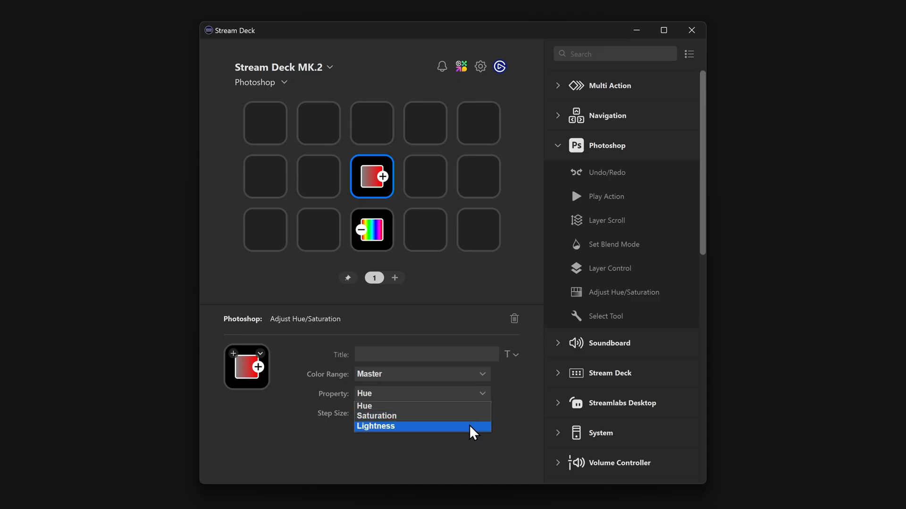
{"action": "left_click", "coordinate": [374, 426]}
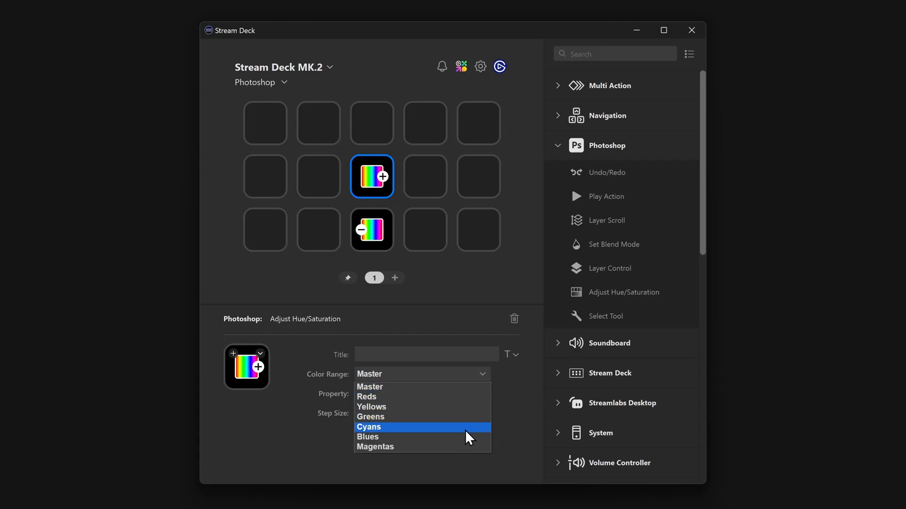
{"action": "mouse_move", "coordinate": [481, 386]}
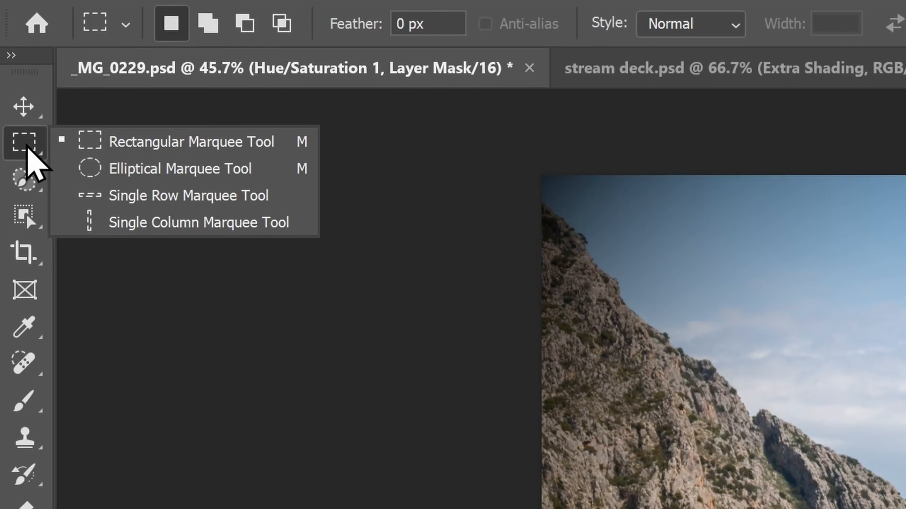
Add a Select Tool key and set its tool to Zoom Tool
{"action": "left_click", "coordinate": [24, 156]}
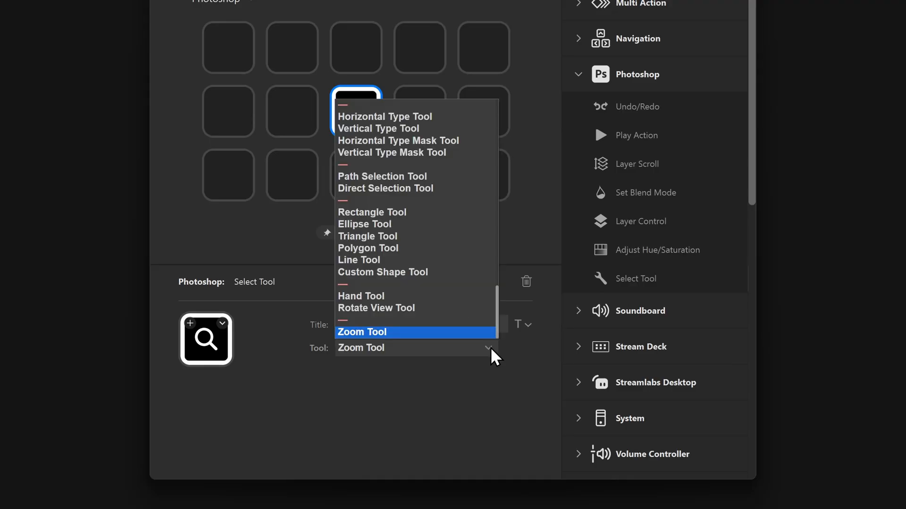
{"action": "scroll", "scroll_direction": "up", "scroll_amount": 3}
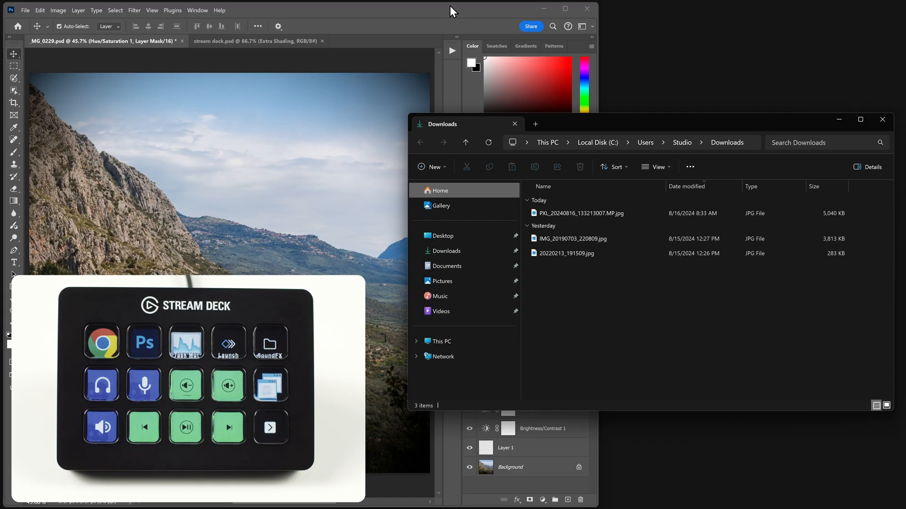
{"action": "mouse_move", "coordinate": [645, 124]}
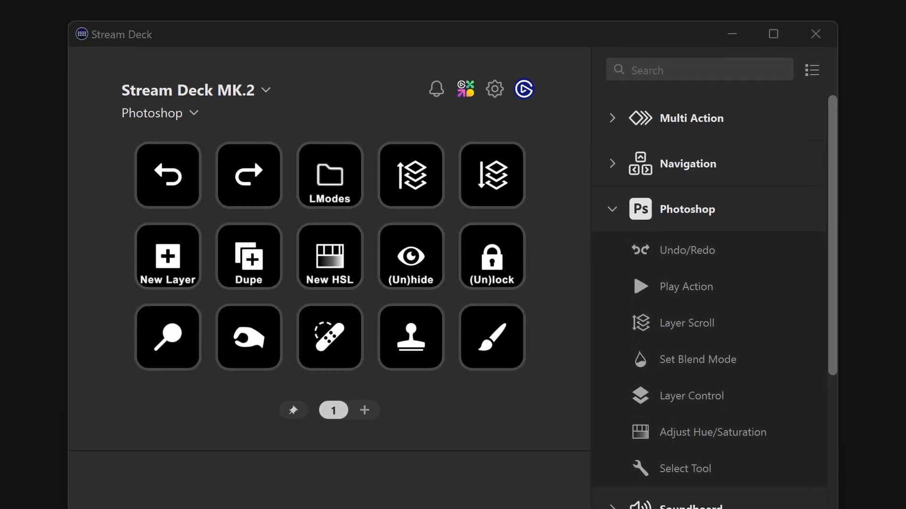
Review the Photoshop profile's application setting in Preferences, then return to the filled key grid
{"action": "left_click", "coordinate": [493, 89]}
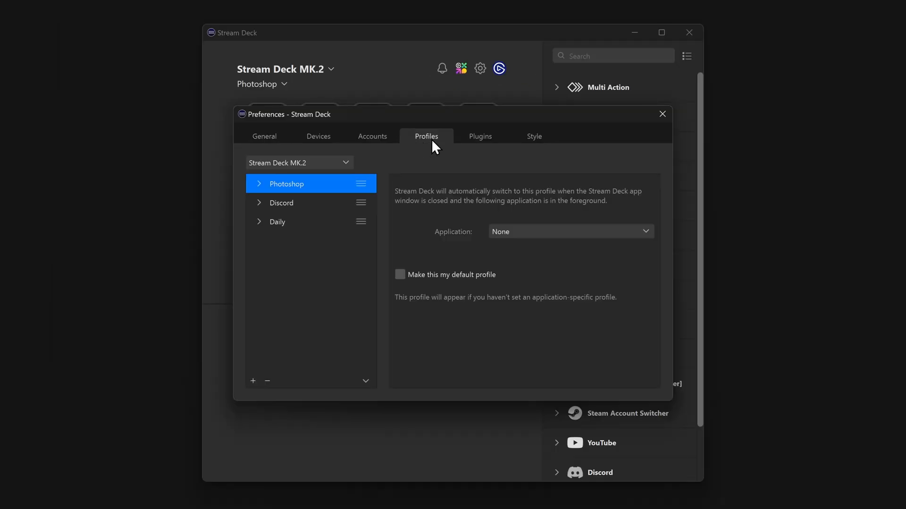
{"action": "mouse_move", "coordinate": [383, 196]}
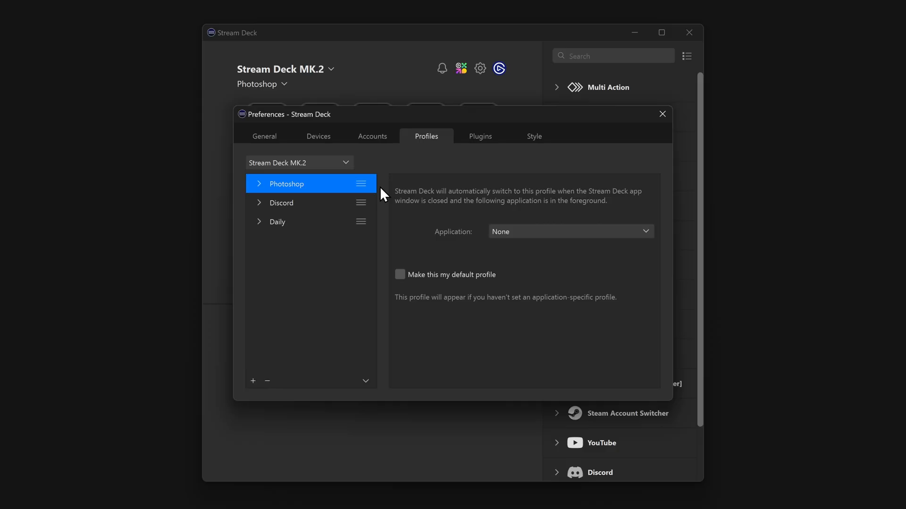
{"action": "left_click", "coordinate": [569, 231]}
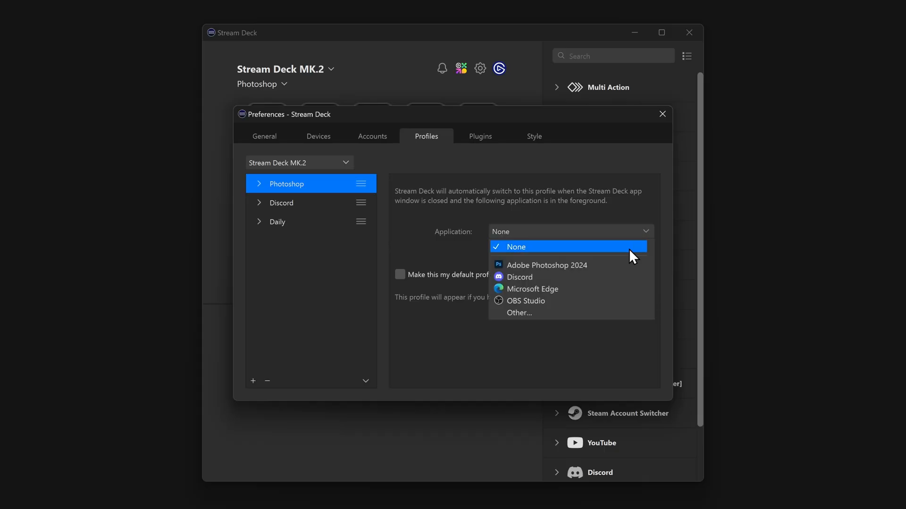
{"action": "left_click", "coordinate": [546, 265]}
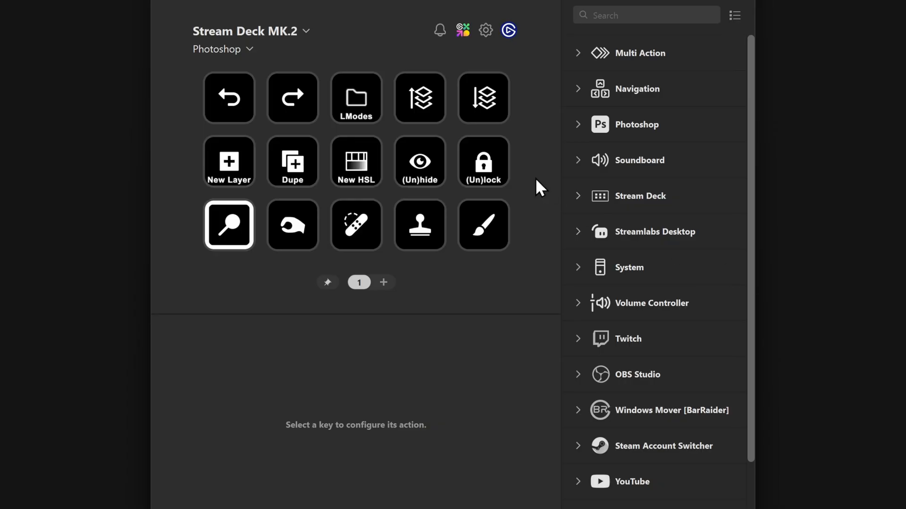
Link the Photoshop profile to Adobe Photoshop 2024 in Preferences > Profiles
{"action": "left_click", "coordinate": [485, 30]}
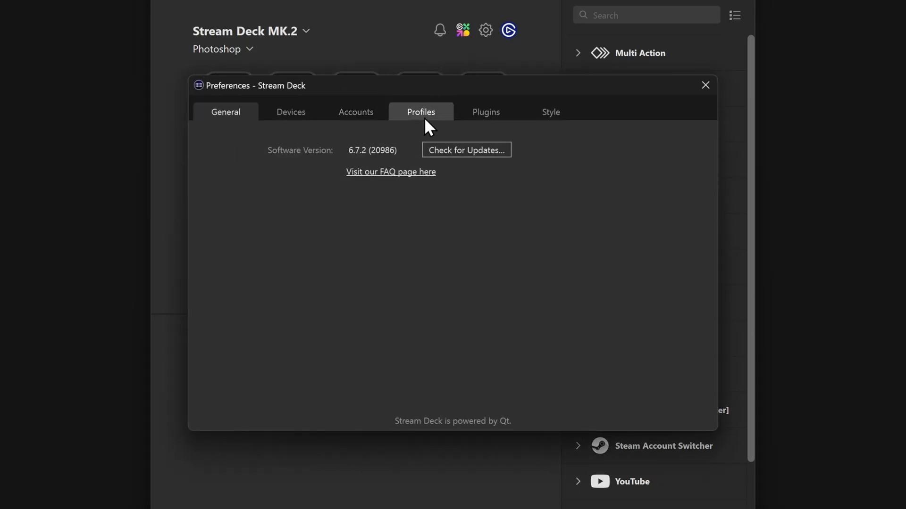
{"action": "left_click", "coordinate": [421, 112]}
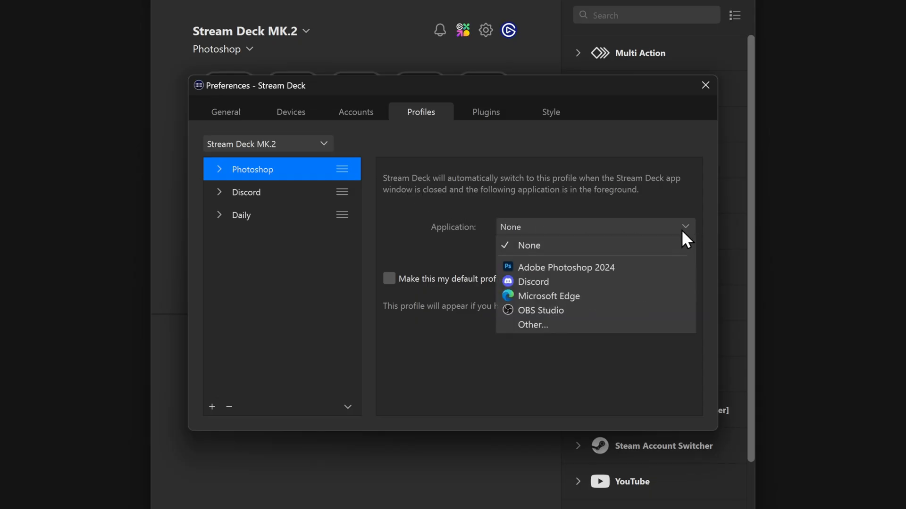
{"action": "left_click", "coordinate": [566, 267]}
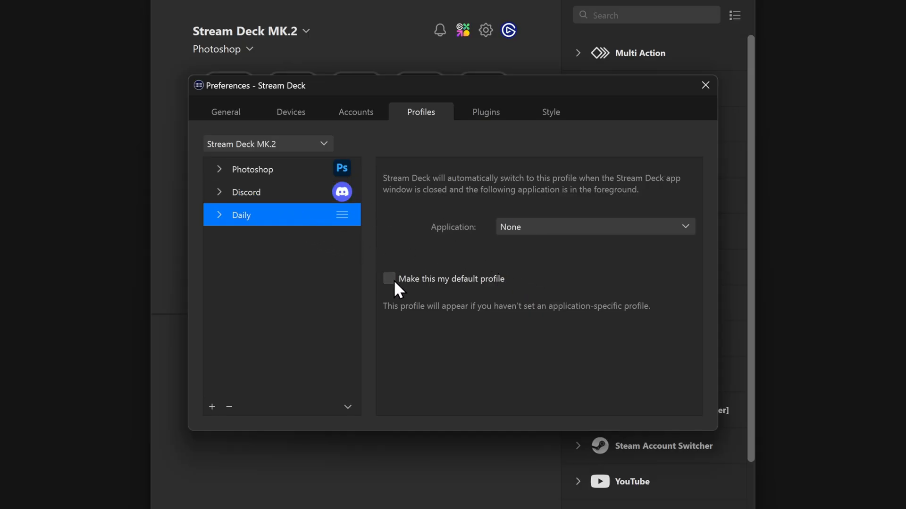
Make Daily the default profile and close Preferences
{"action": "left_click", "coordinate": [706, 85]}
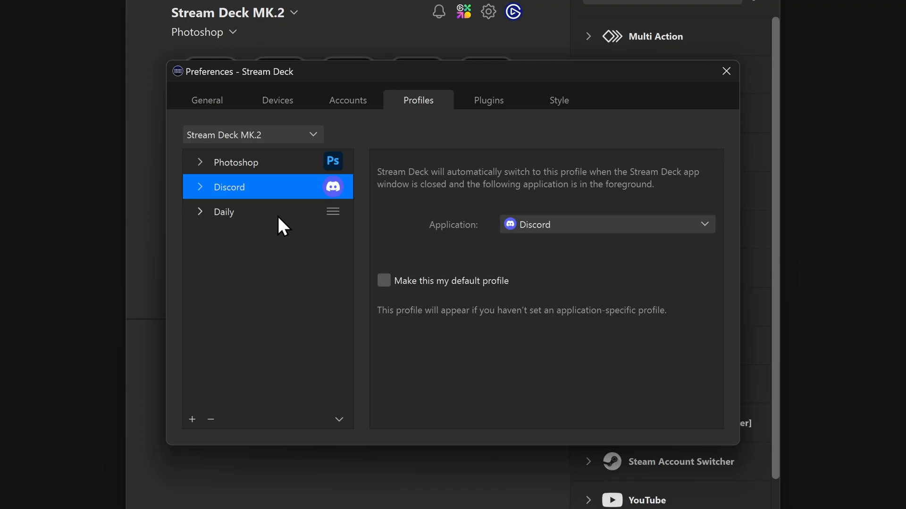
{"action": "left_click", "coordinate": [223, 212]}
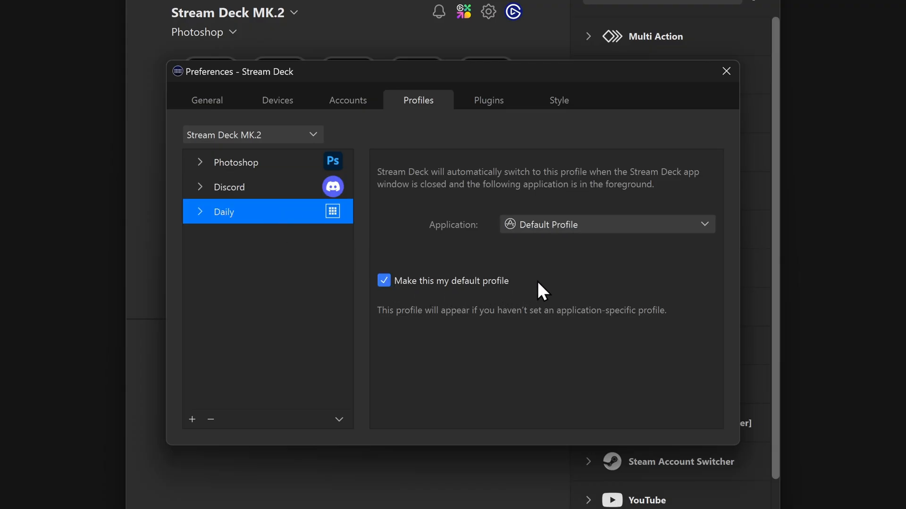
{"action": "left_click", "coordinate": [727, 71]}
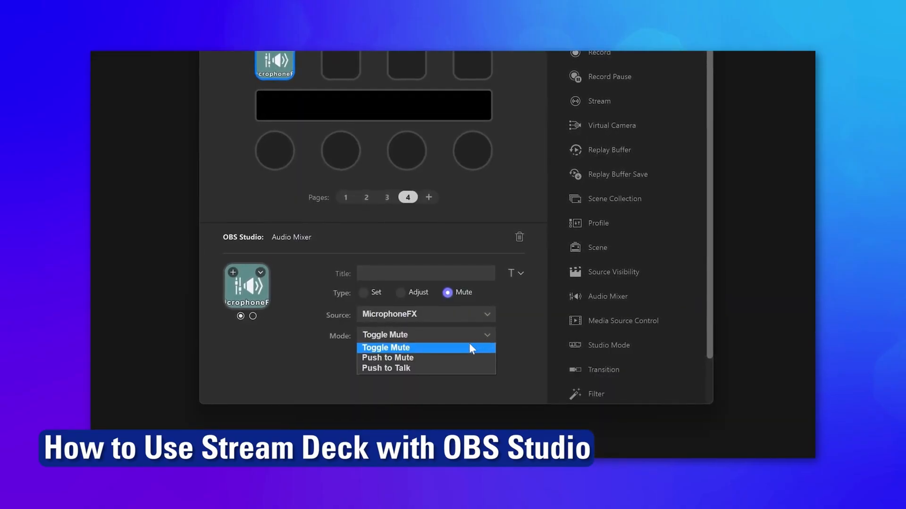
{"action": "mouse_move", "coordinate": [435, 369]}
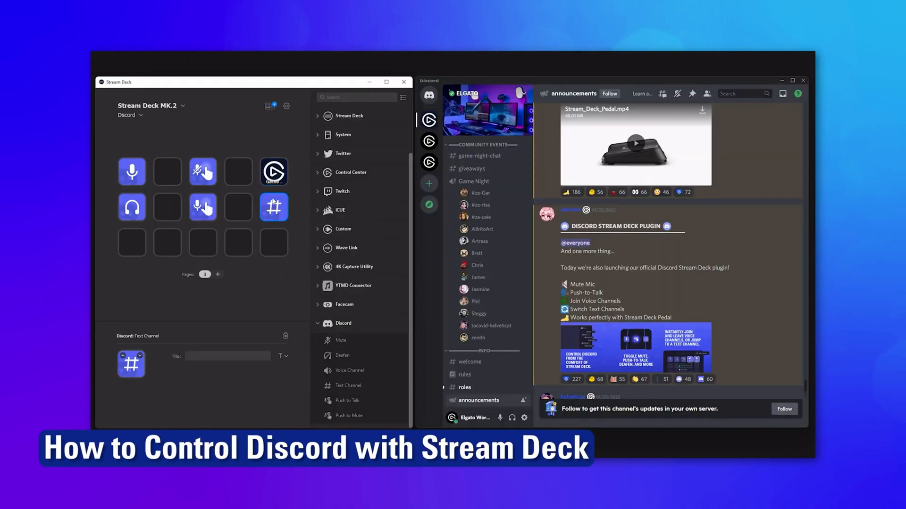
Choose a suggested end-screen video about Stream Deck plugins
{"action": "left_click", "coordinate": [274, 208]}
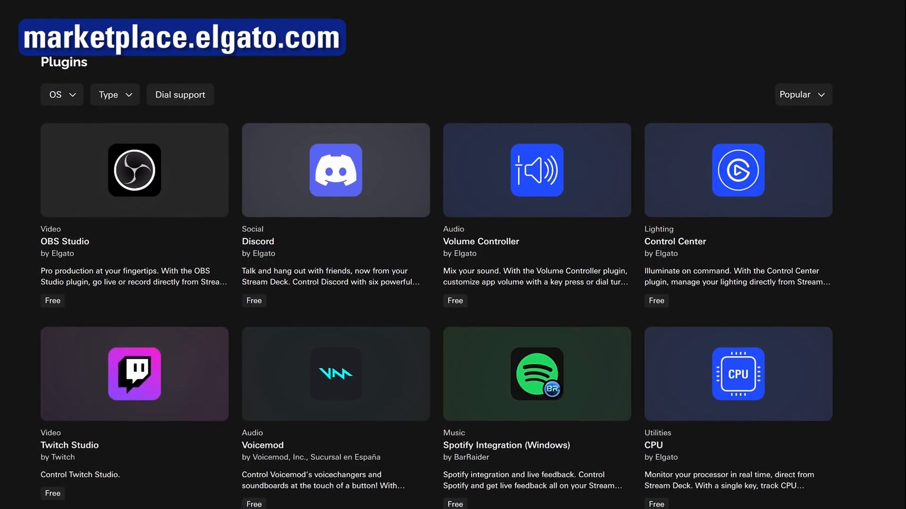
Browse the popular free plugins, then subscribe to the Elgato Workshop channel
{"action": "scroll", "scroll_direction": "down", "scroll_amount": 3}
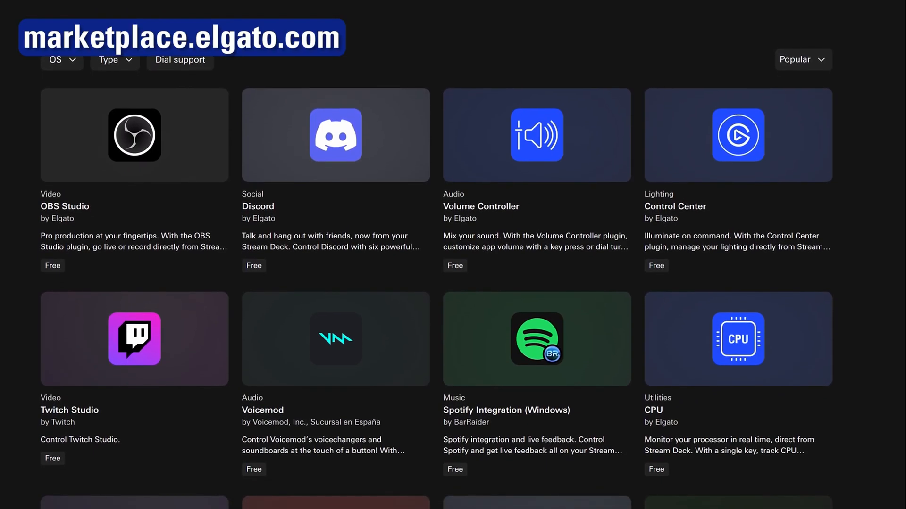
{"action": "scroll", "scroll_direction": "down", "scroll_amount": 3}
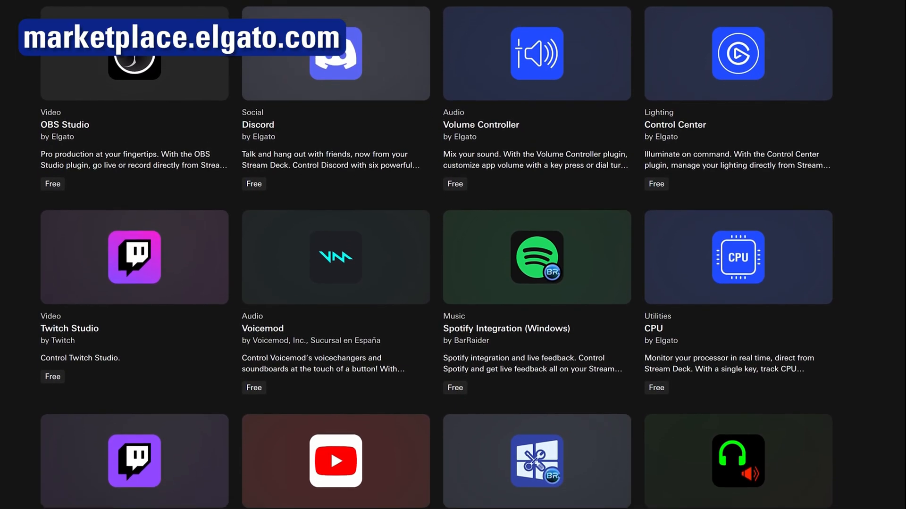
{"action": "scroll", "scroll_direction": "down", "scroll_amount": 3}
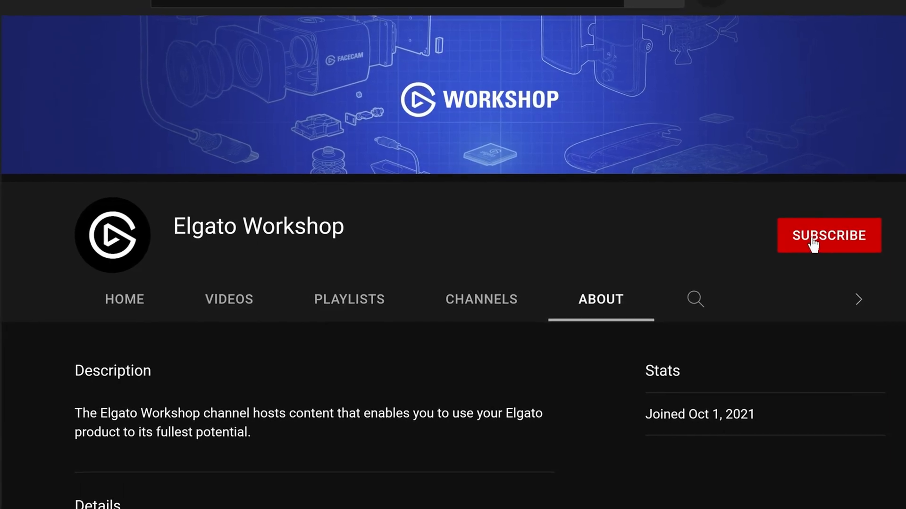
{"action": "left_click", "coordinate": [828, 235]}
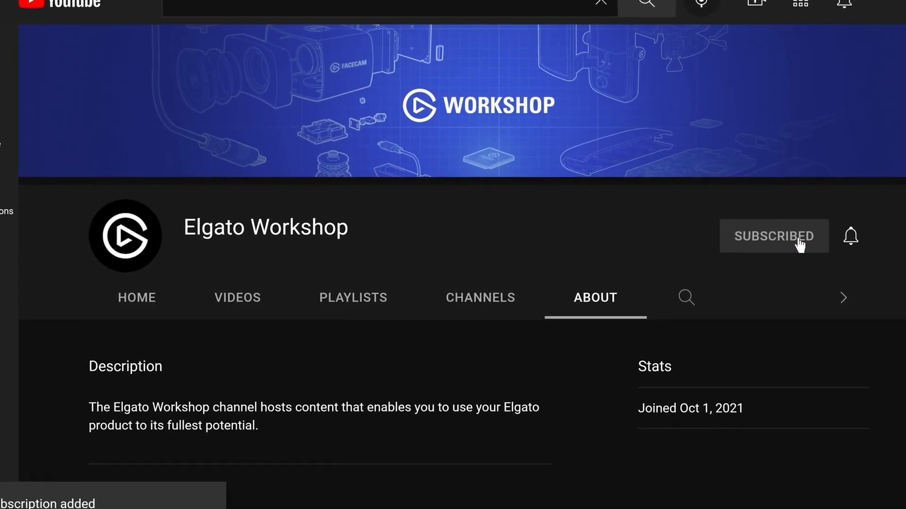